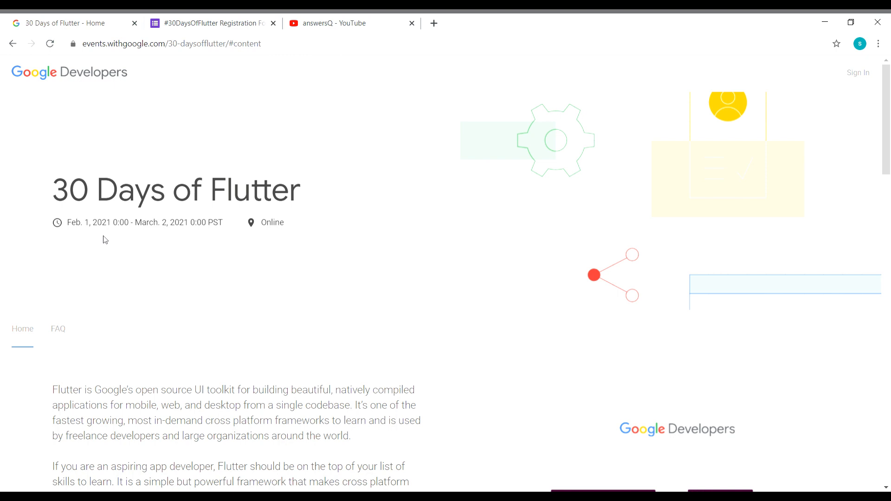
pyautogui.moveTo(176, 239)
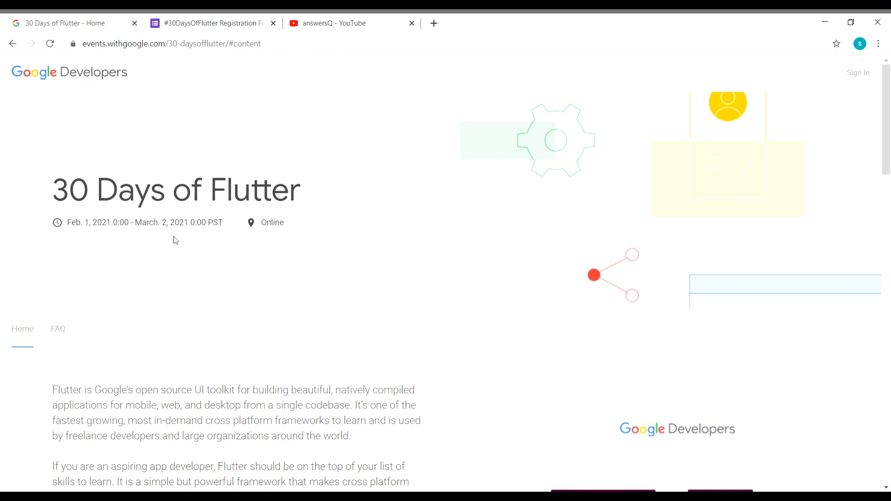
pyautogui.moveTo(277, 240)
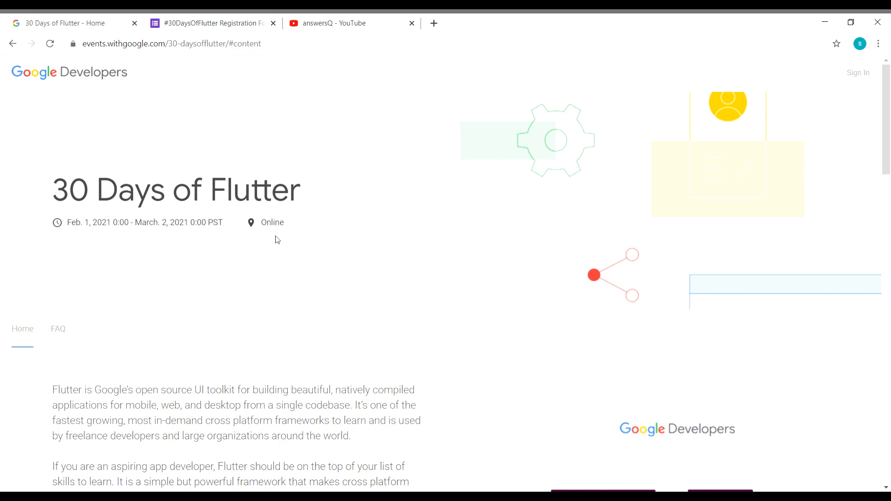
# Scroll past Register through the Week 1–4 schedule and reach the event FAQ.
pyautogui.click(327, 24)
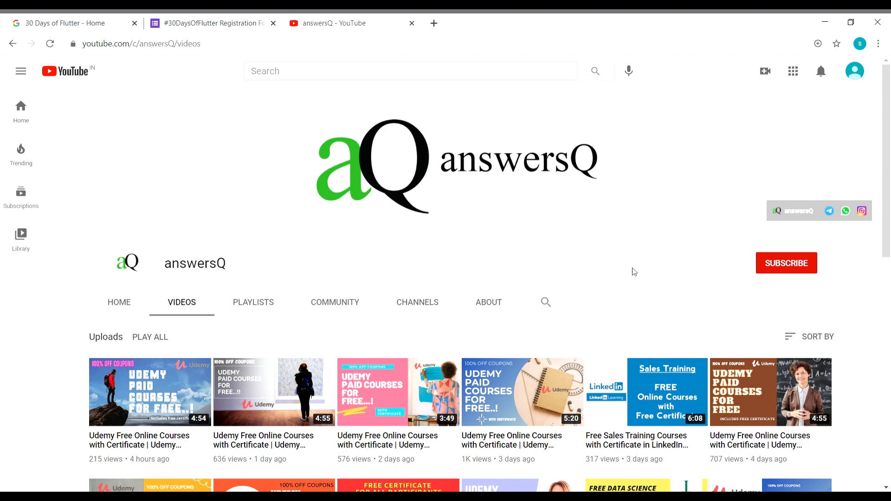
pyautogui.moveTo(37, 108)
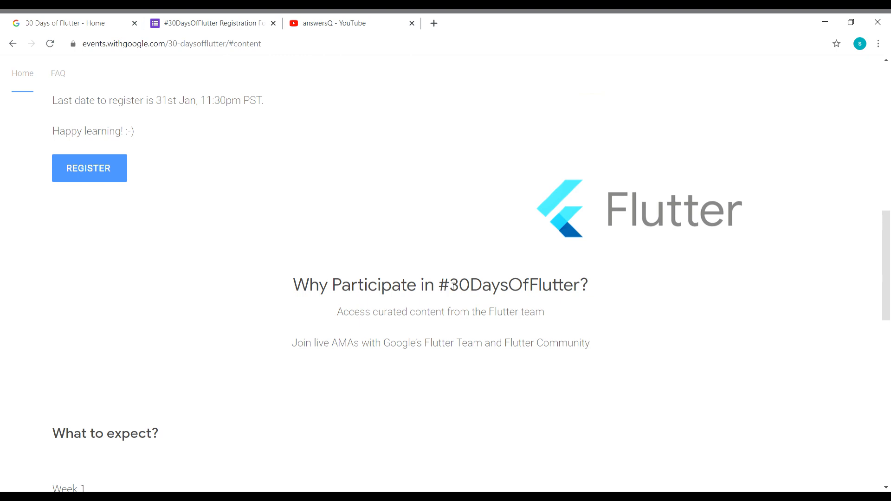
pyautogui.scroll(-3)
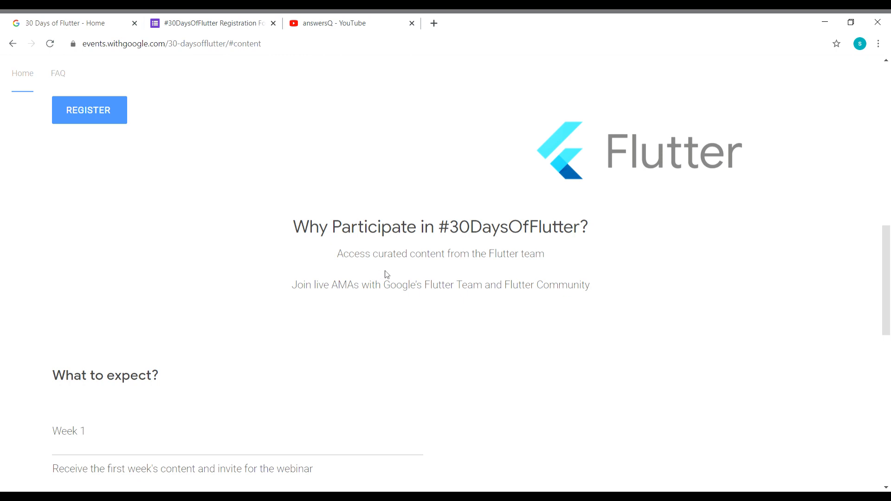
pyautogui.moveTo(436, 312)
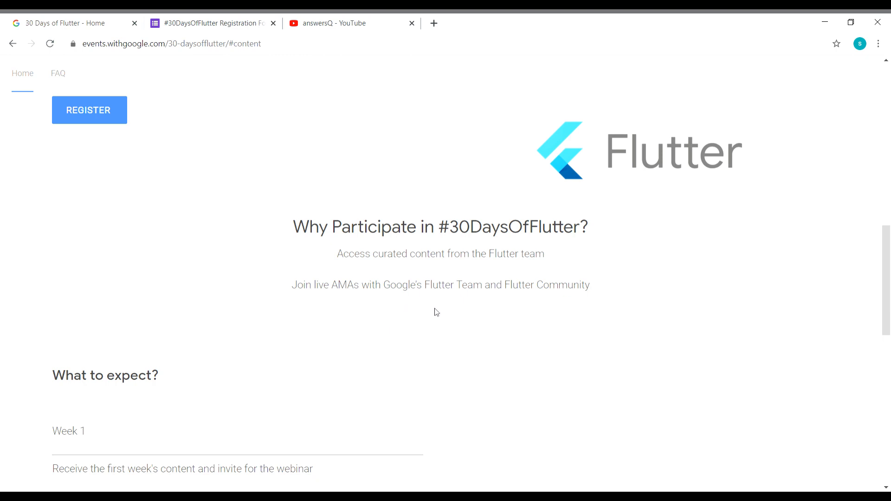
pyautogui.moveTo(296, 268)
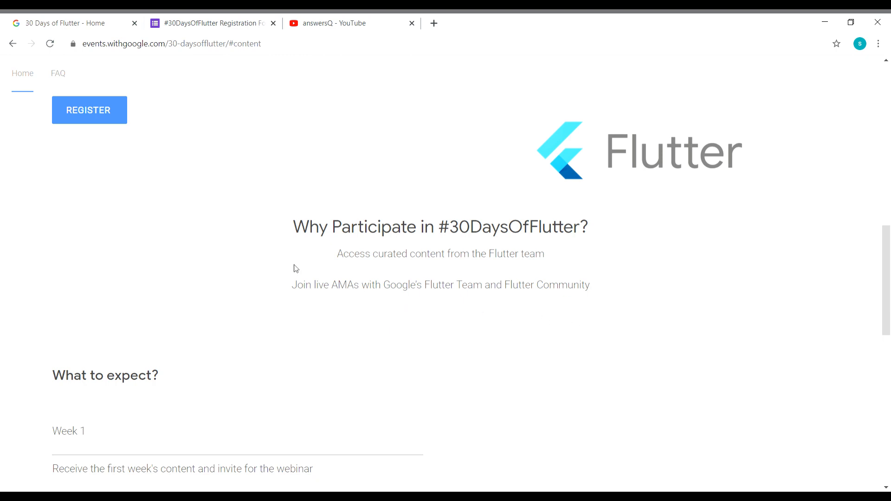
pyautogui.scroll(-3)
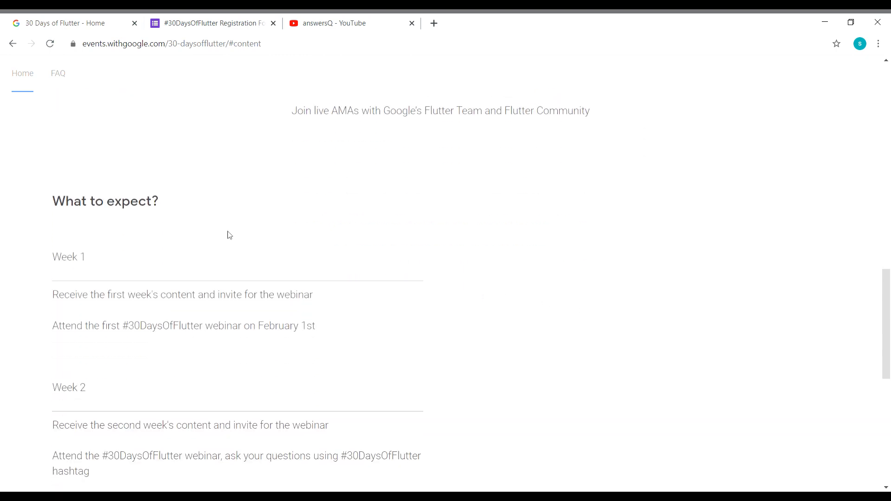
pyautogui.scroll(-3)
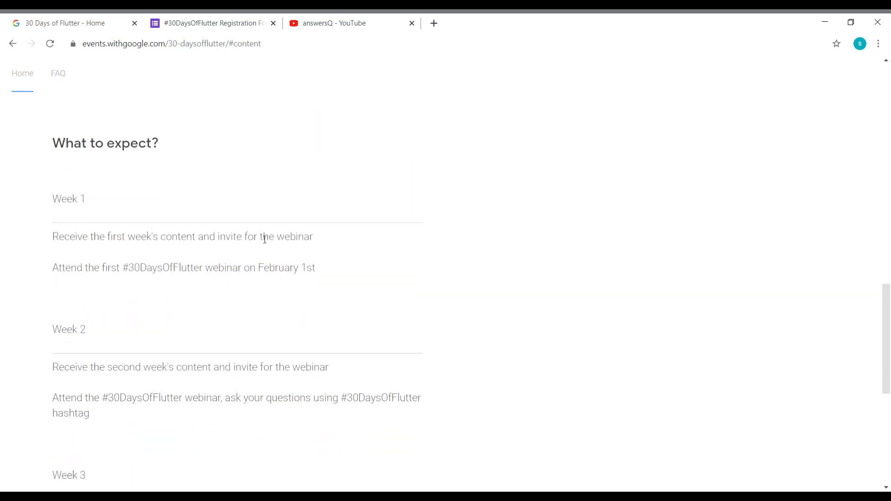
pyautogui.moveTo(105, 211)
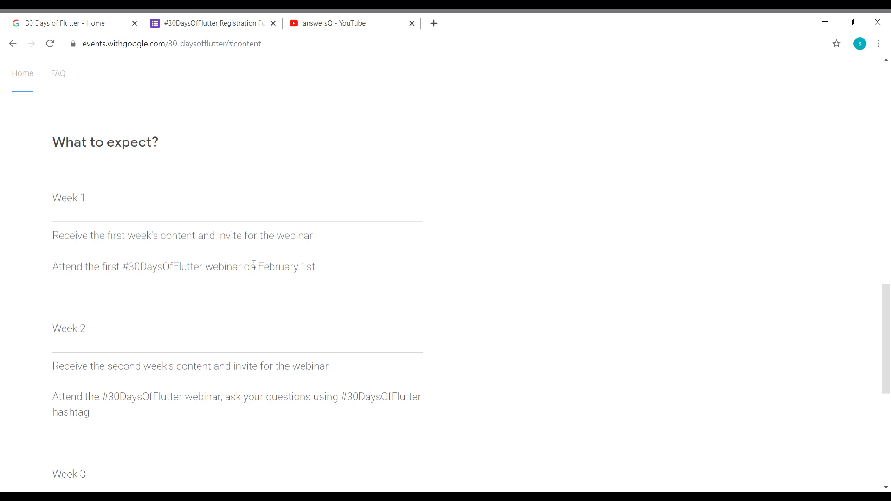
pyautogui.scroll(-3)
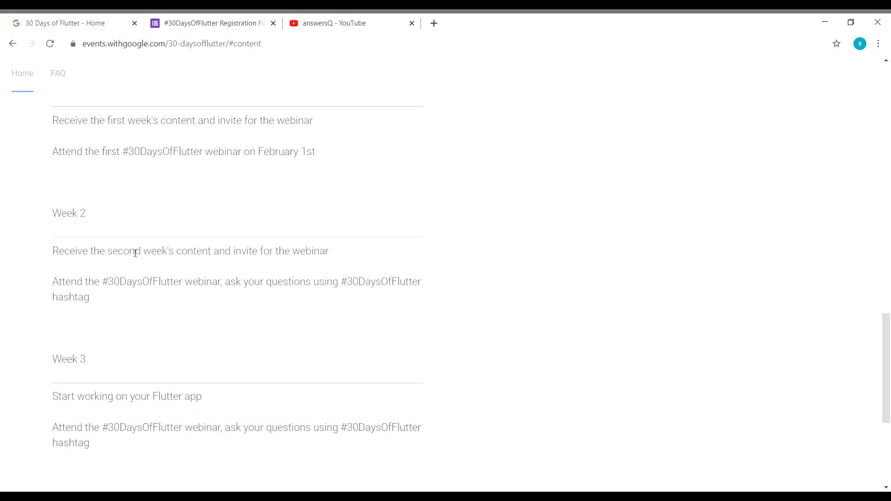
pyautogui.scroll(-3)
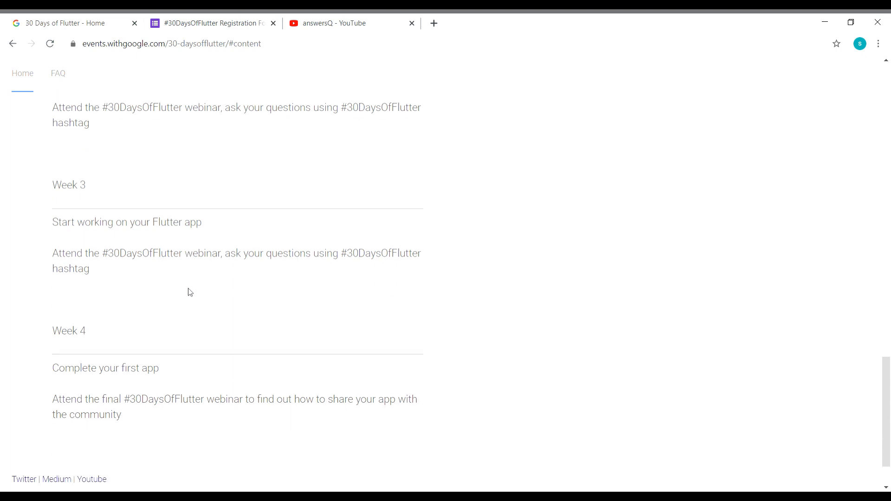
pyautogui.scroll(-3)
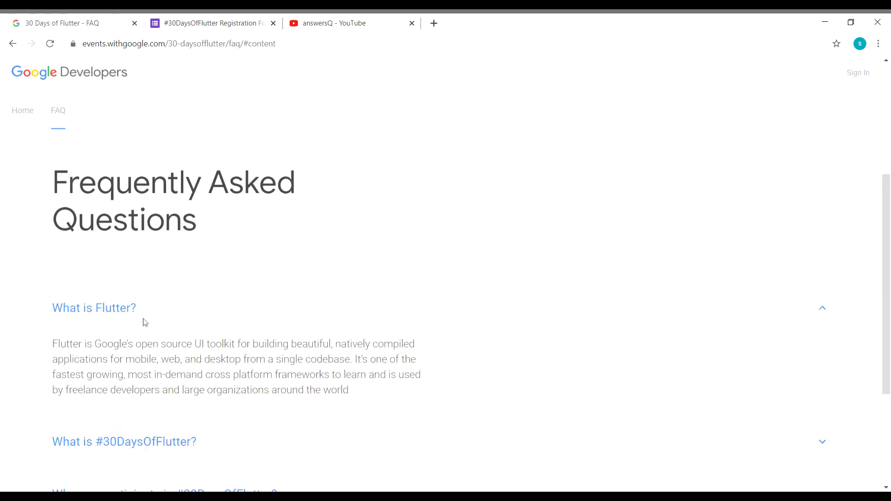
# Expand the FAQ answers on what #30DaysOfFlutter is and who can participate.
pyautogui.scroll(-3)
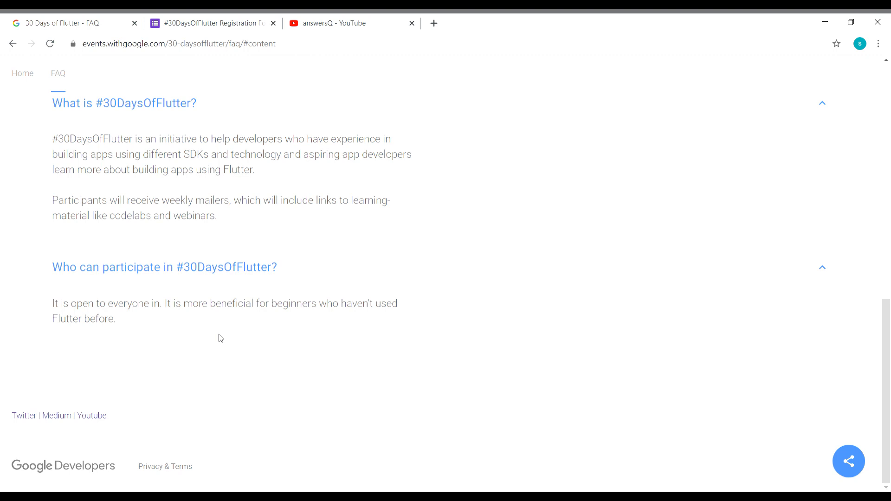
pyautogui.moveTo(266, 313)
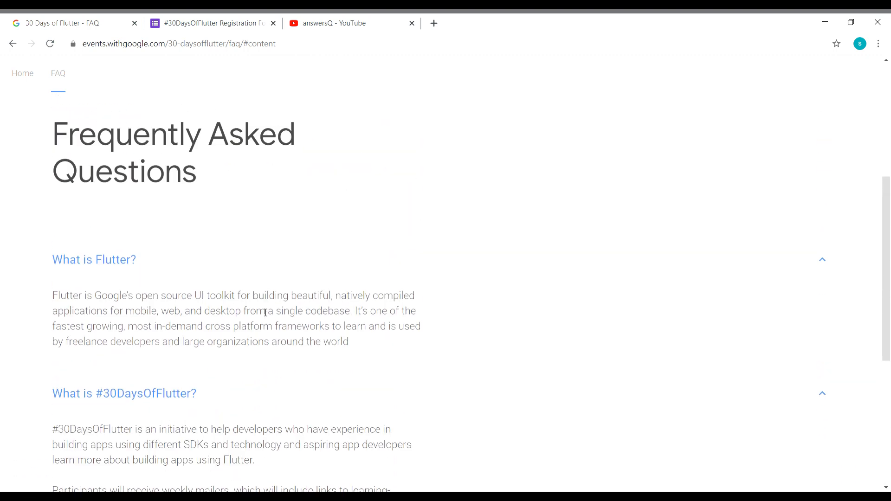
# Fill in the #30DaysOfFlutter Google Form and submit it to reach 'Thank you for signing up'.
pyautogui.click(210, 24)
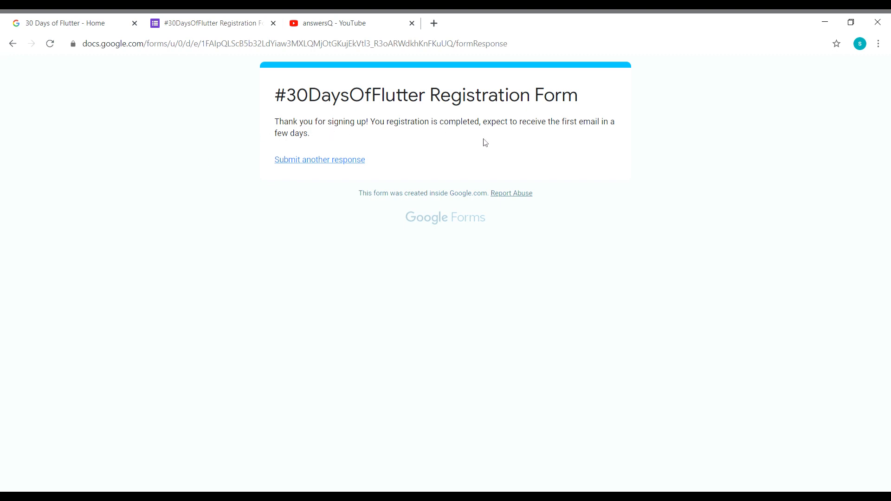
pyautogui.moveTo(484, 121); pyautogui.dragTo(312, 132)
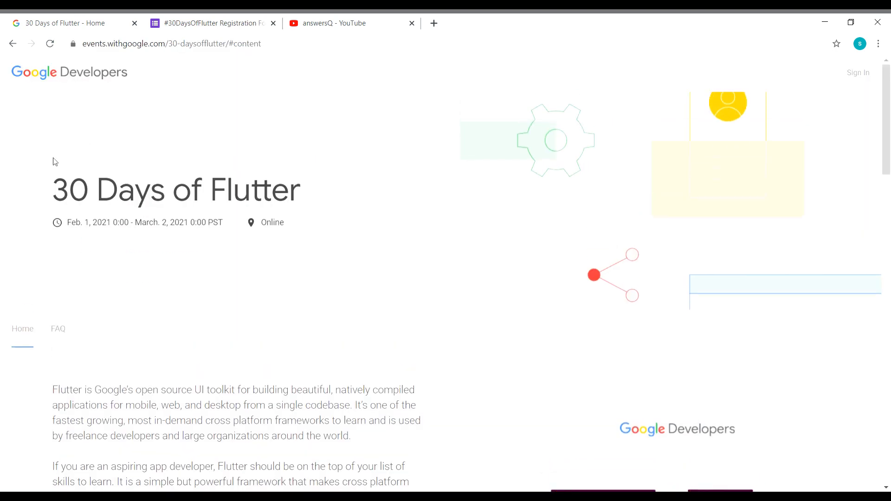
# Switch back to the '30 Days of Flutter - Home' browser tab.
pyautogui.click(327, 23)
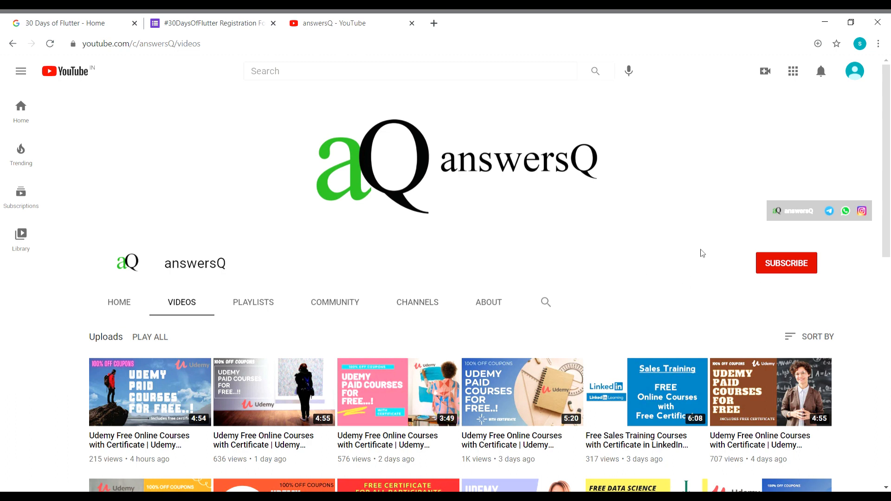
pyautogui.moveTo(577, 226)
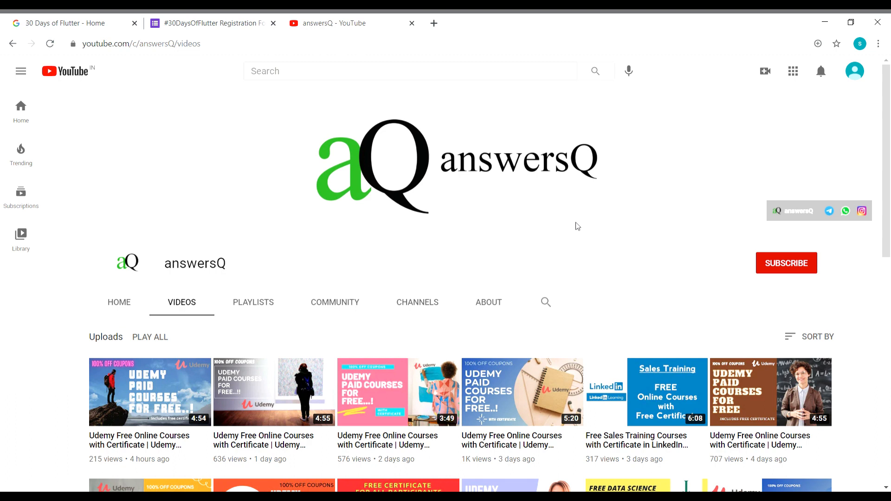